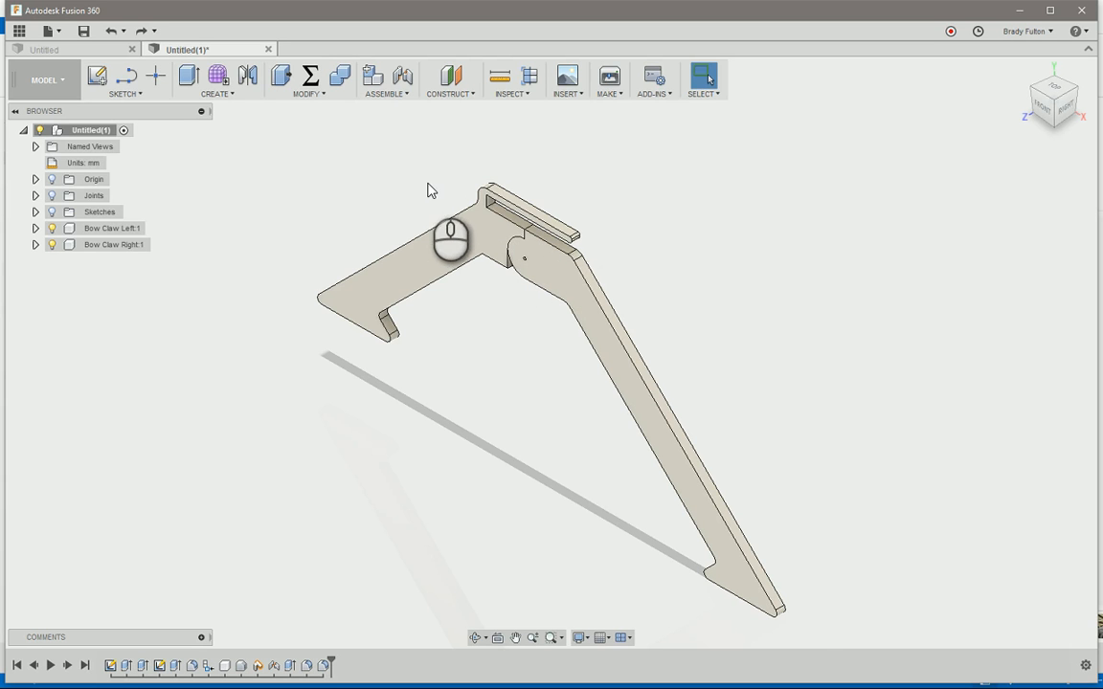
Step: Delete Bow Clamp Right:1 and confirm the Deletion Warning, leaving only the left arm
left_click(113, 245)
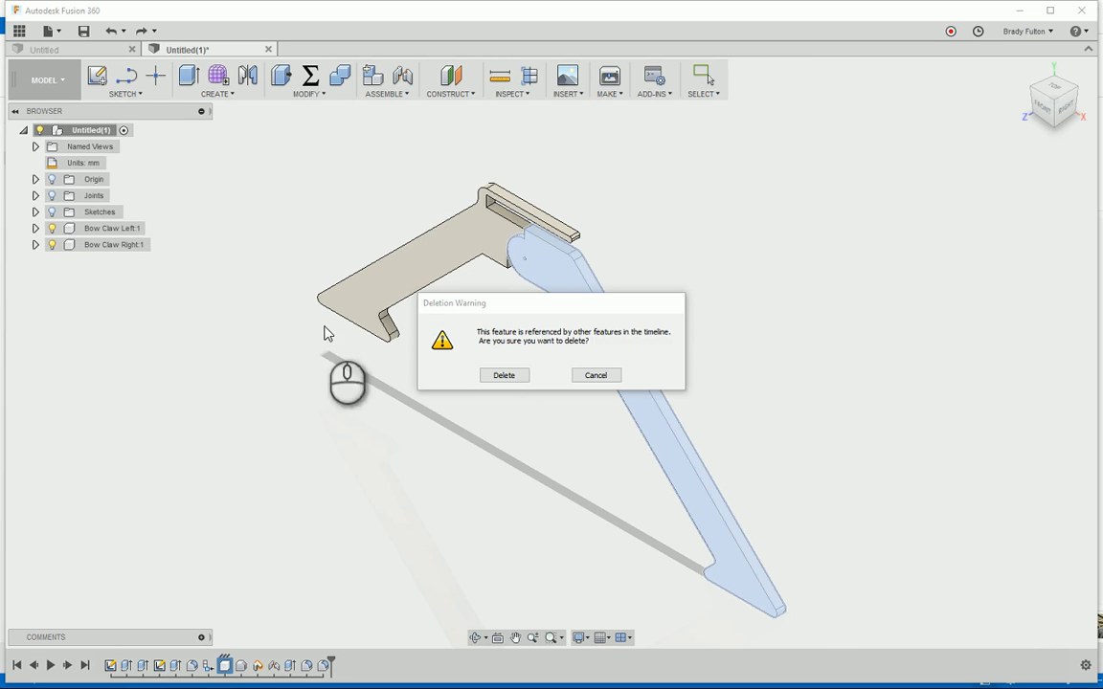
left_click(504, 374)
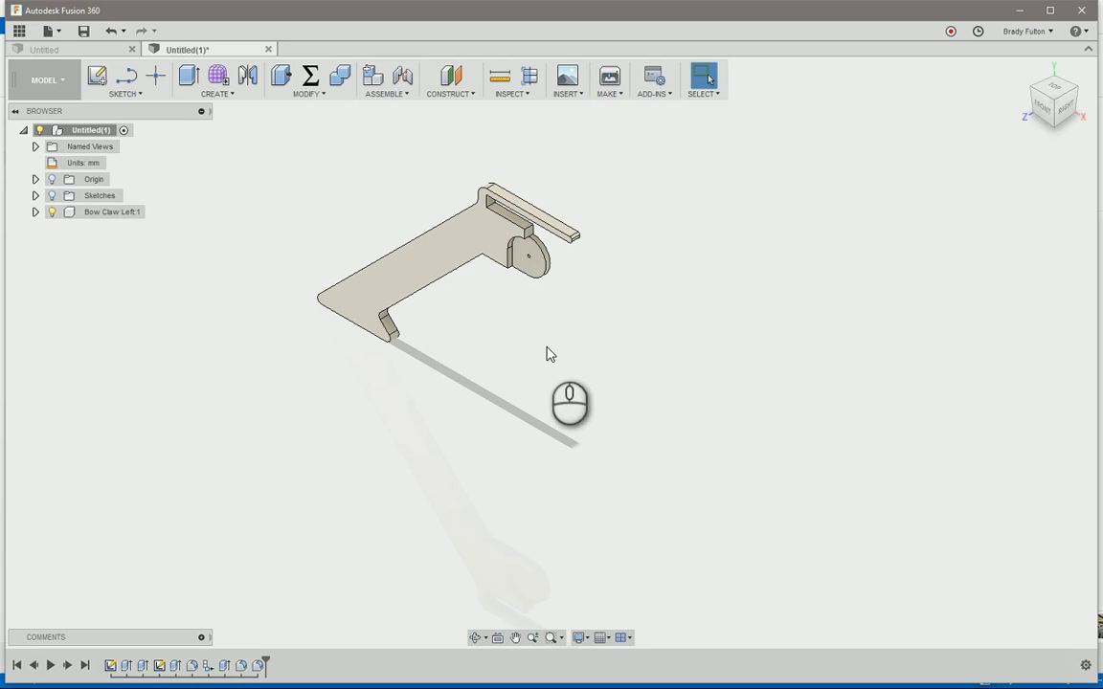
mouse_move(123, 236)
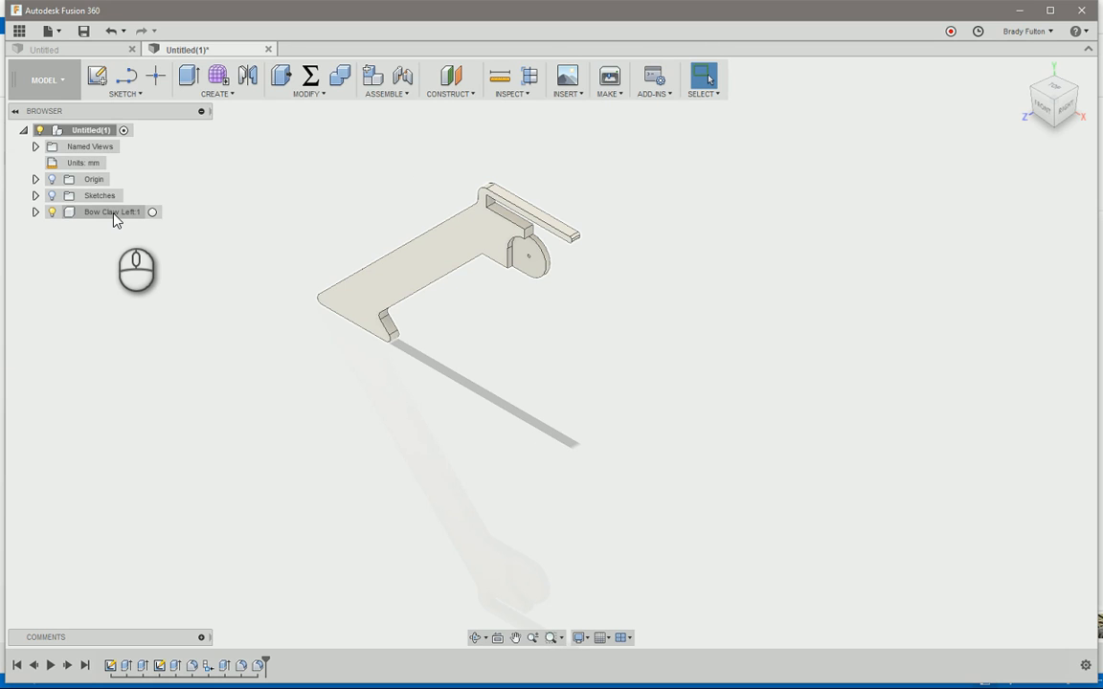
Step: Move/Copy Bow Clamp Left:1 as a copy rotated 180° about Y to form the A-frame
left_click(107, 211)
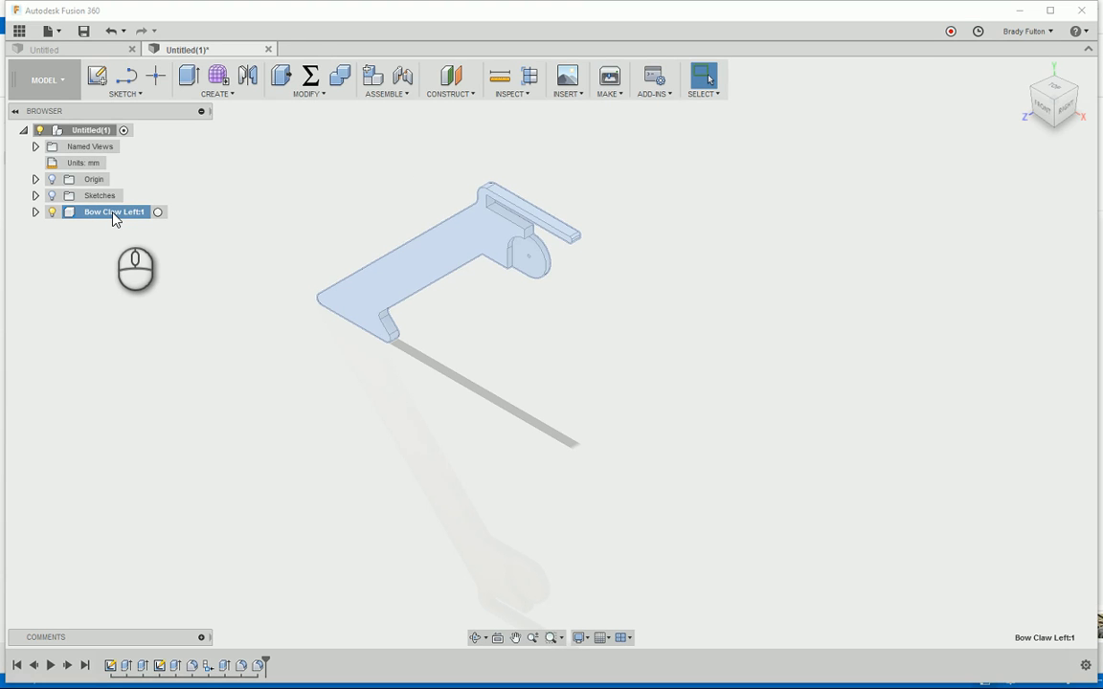
right_click(113, 210)
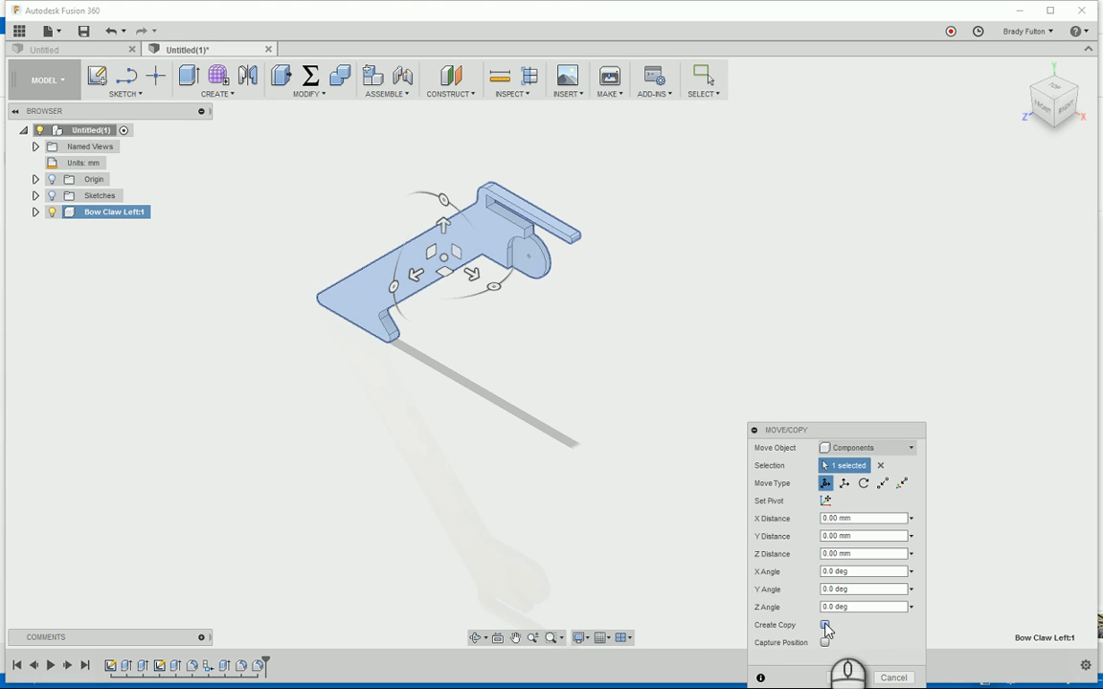
left_click(825, 624)
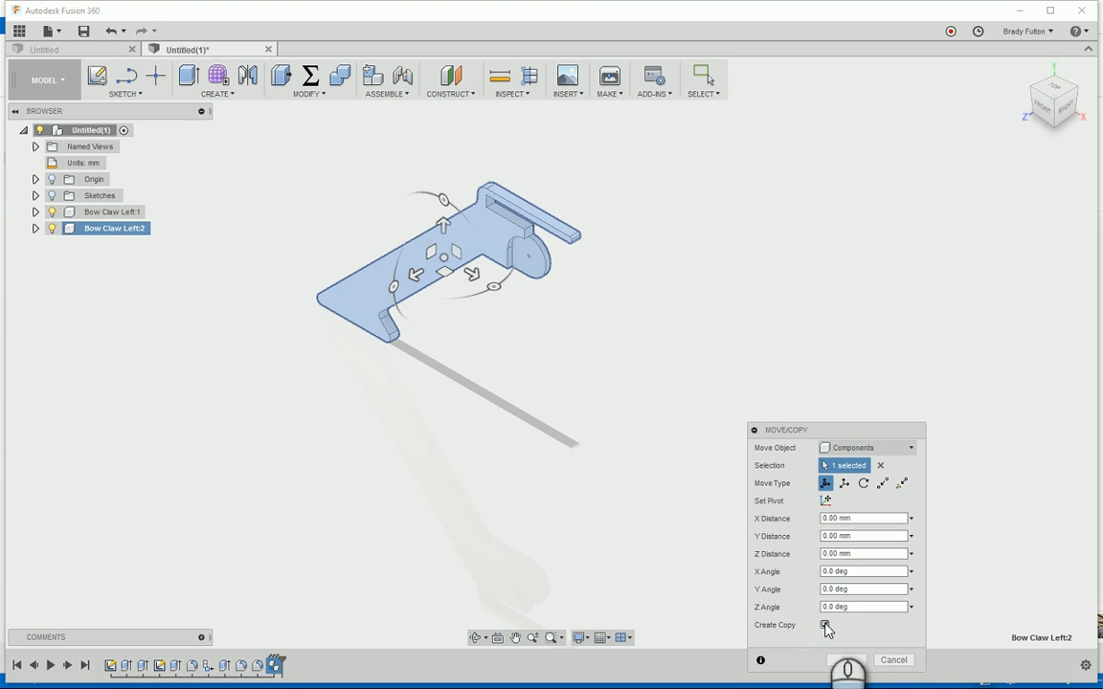
left_click(812, 624)
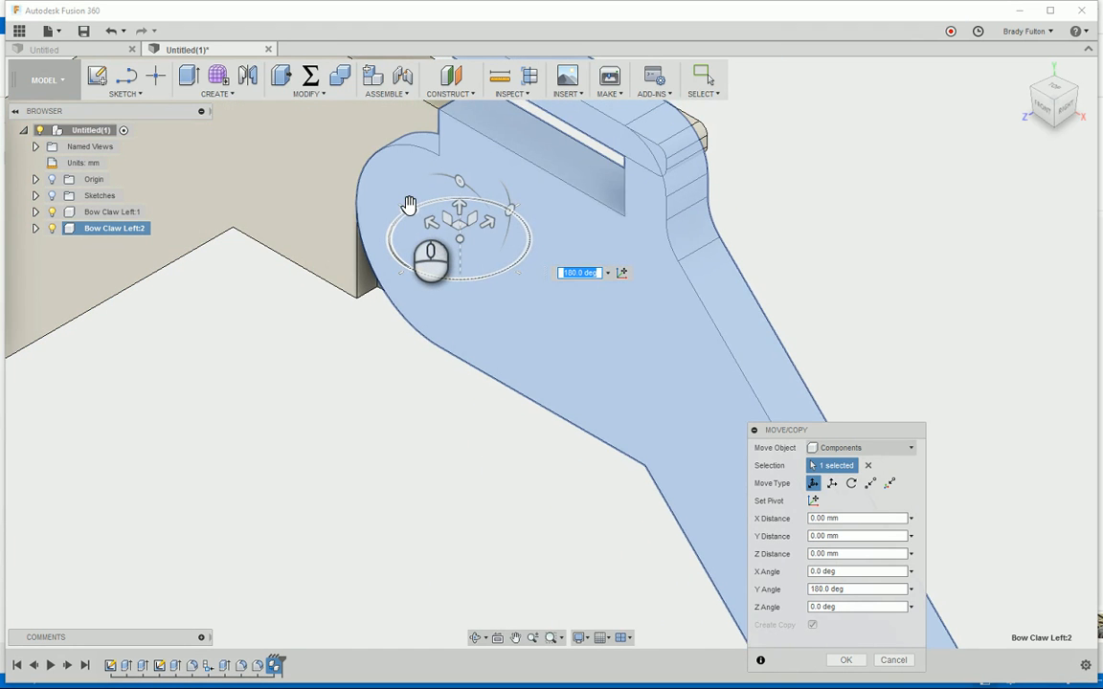
left_click(844, 658)
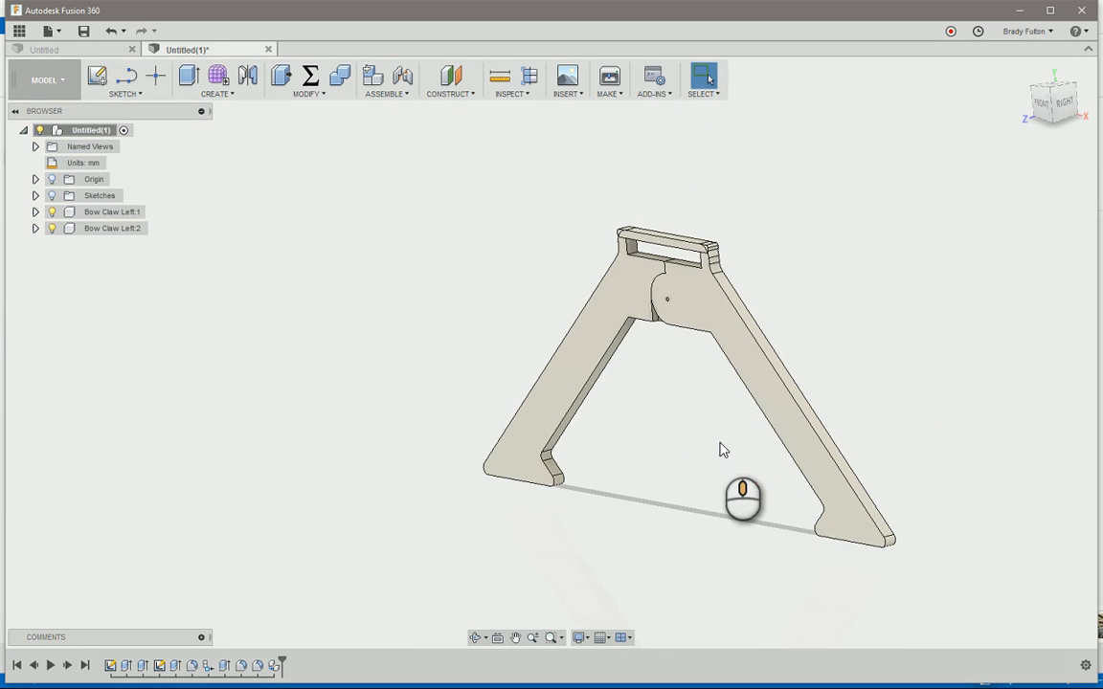
mouse_move(729, 437)
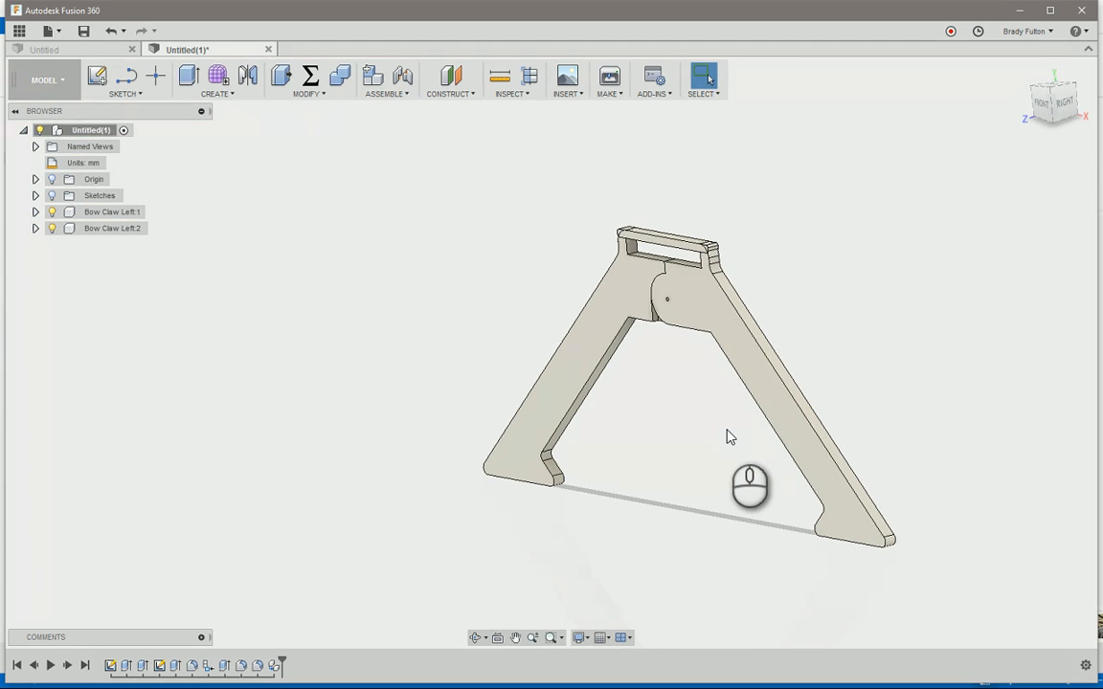
left_click(111, 228)
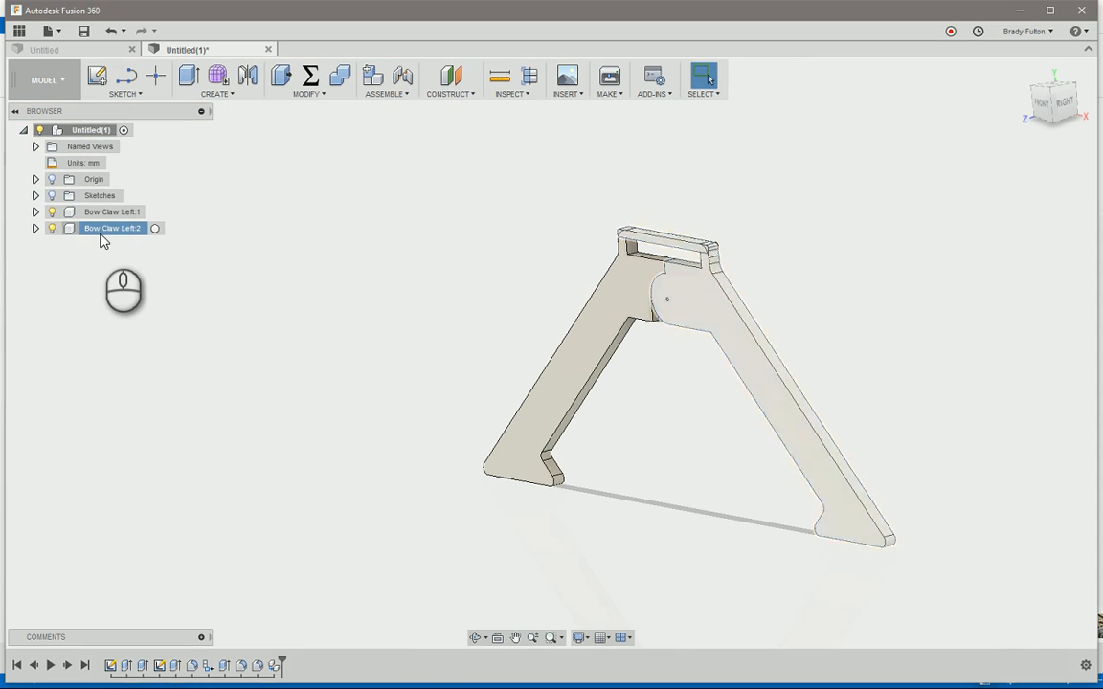
left_click(111, 228)
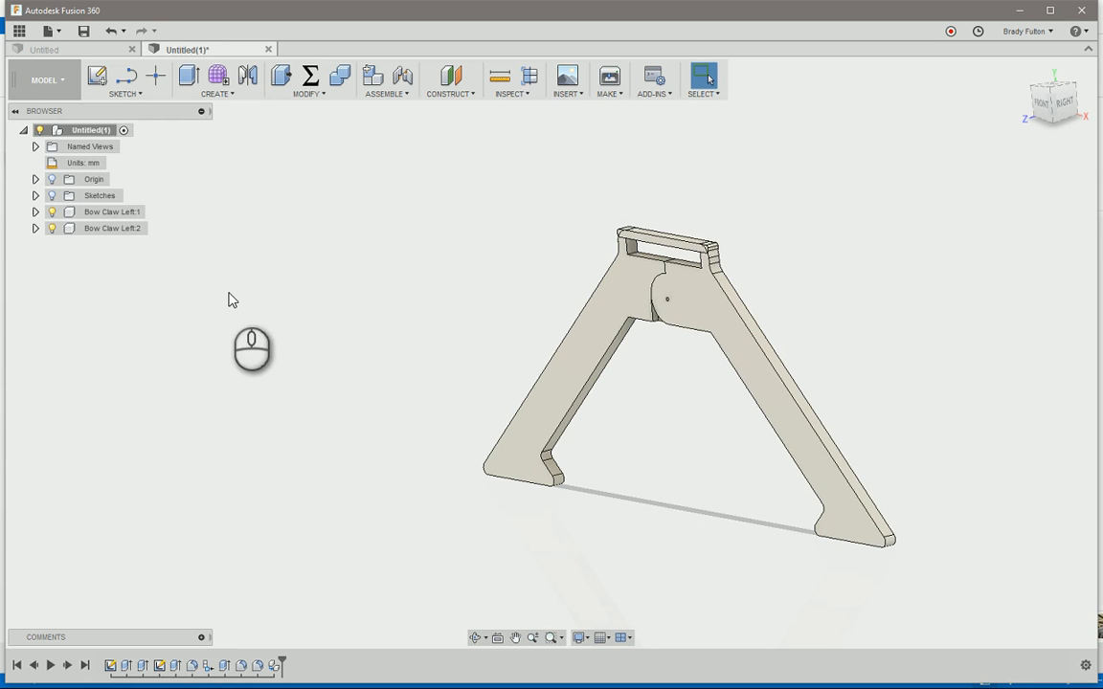
left_click(111, 228)
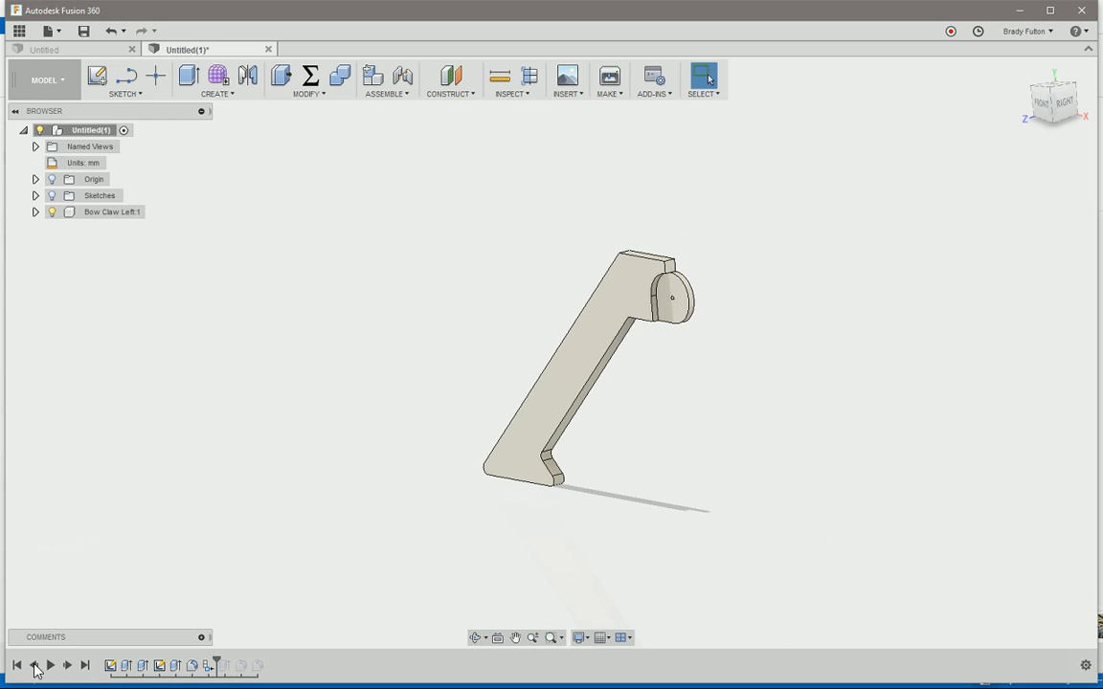
mouse_move(239, 658)
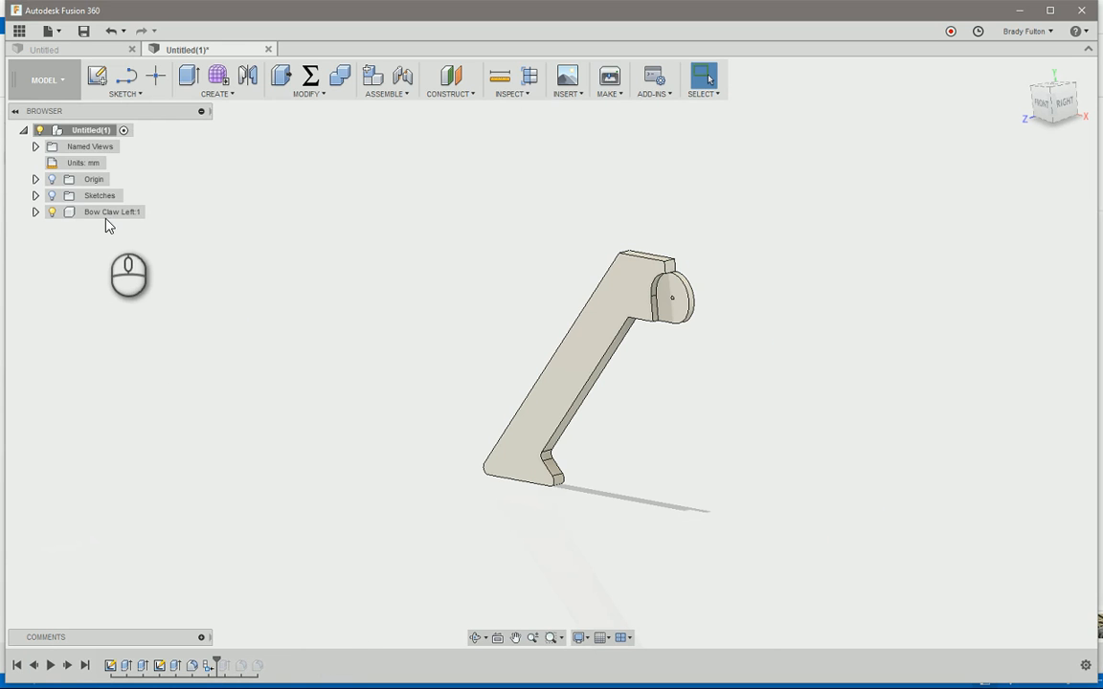
Step: Copy Bow Clamp Left:1 and Paste New under the root component as an independent copy
left_click(111, 211)
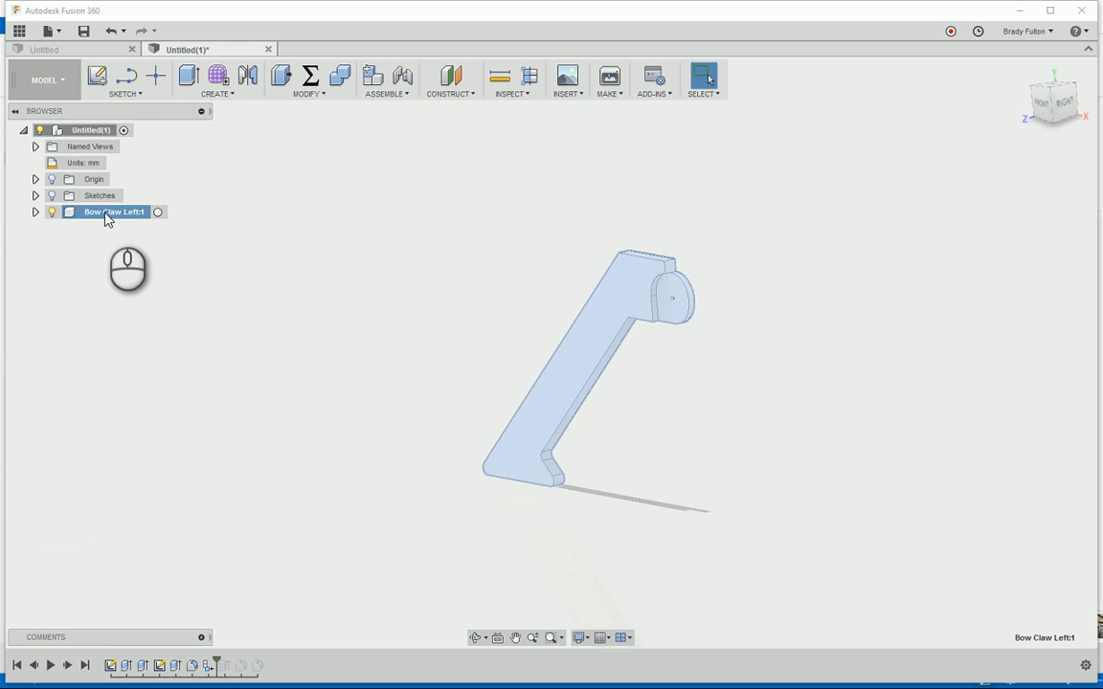
right_click(111, 210)
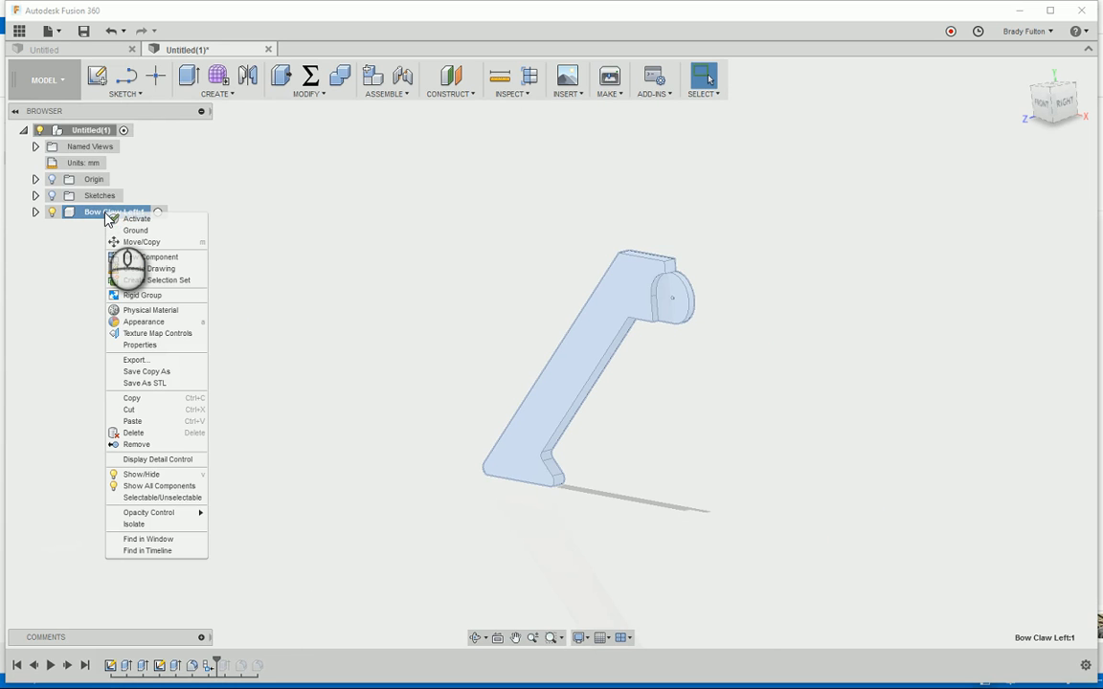
mouse_move(132, 398)
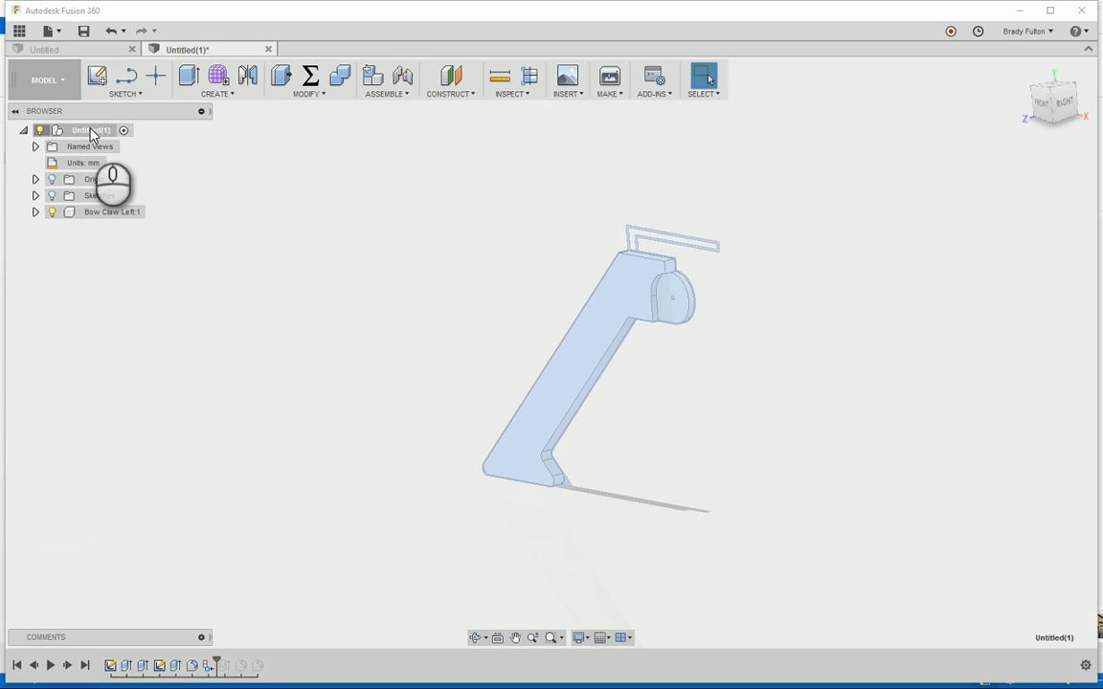
right_click(88, 131)
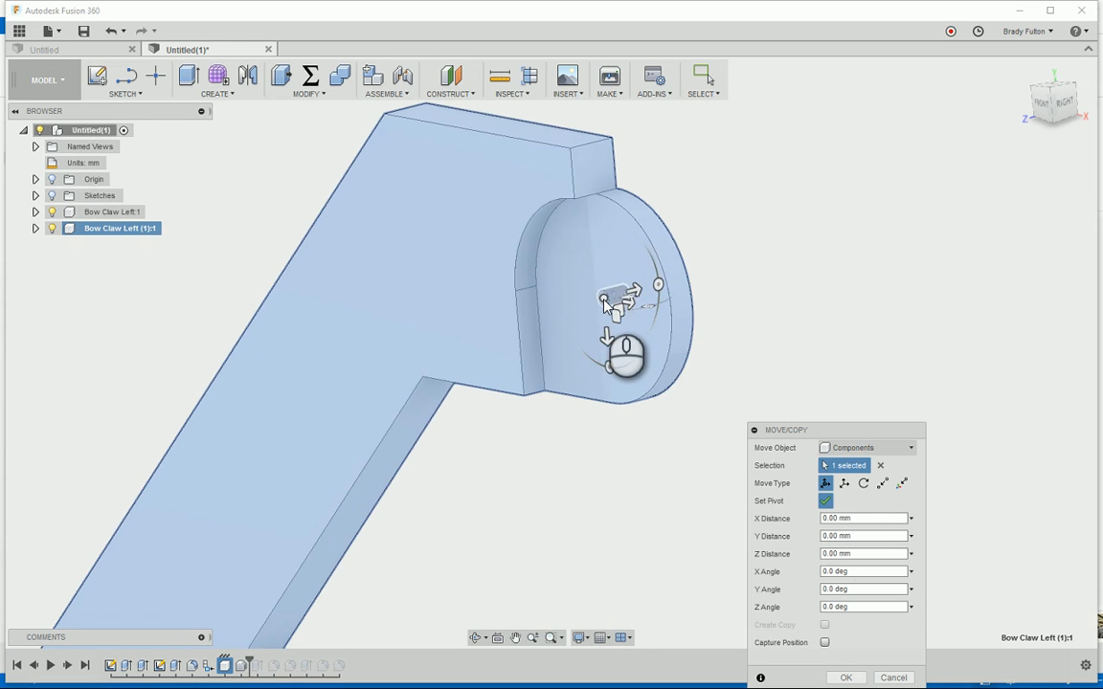
Step: Rotate the pasted copy 180° about Y so it becomes the right arm
scroll("up", 3)
type("180")
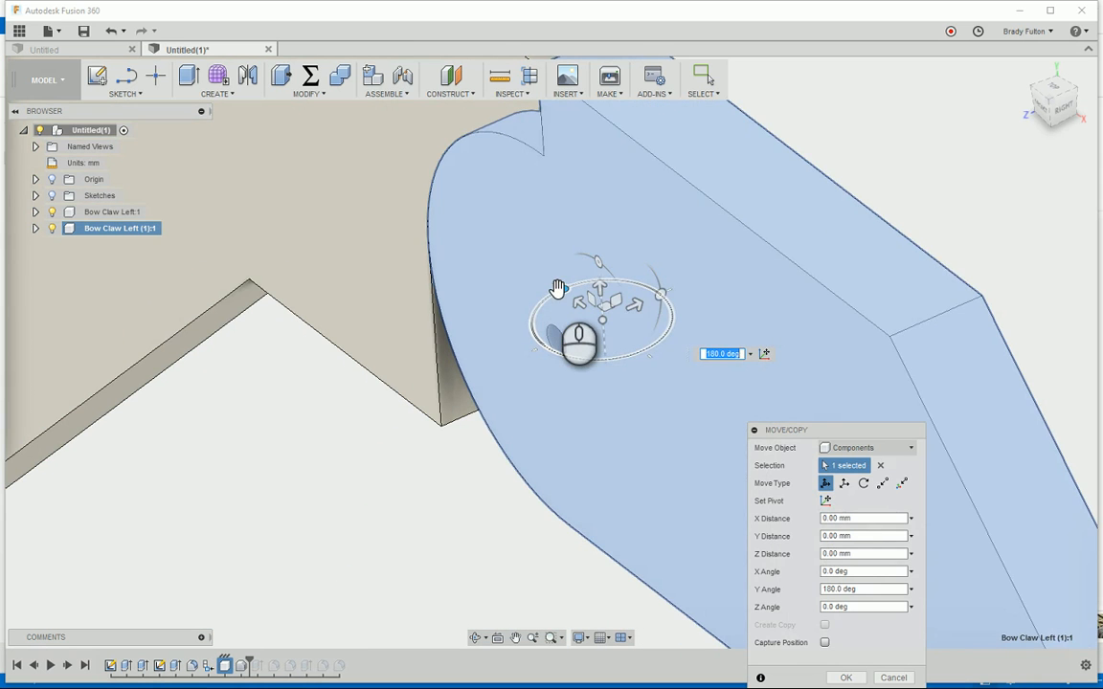
left_click(845, 678)
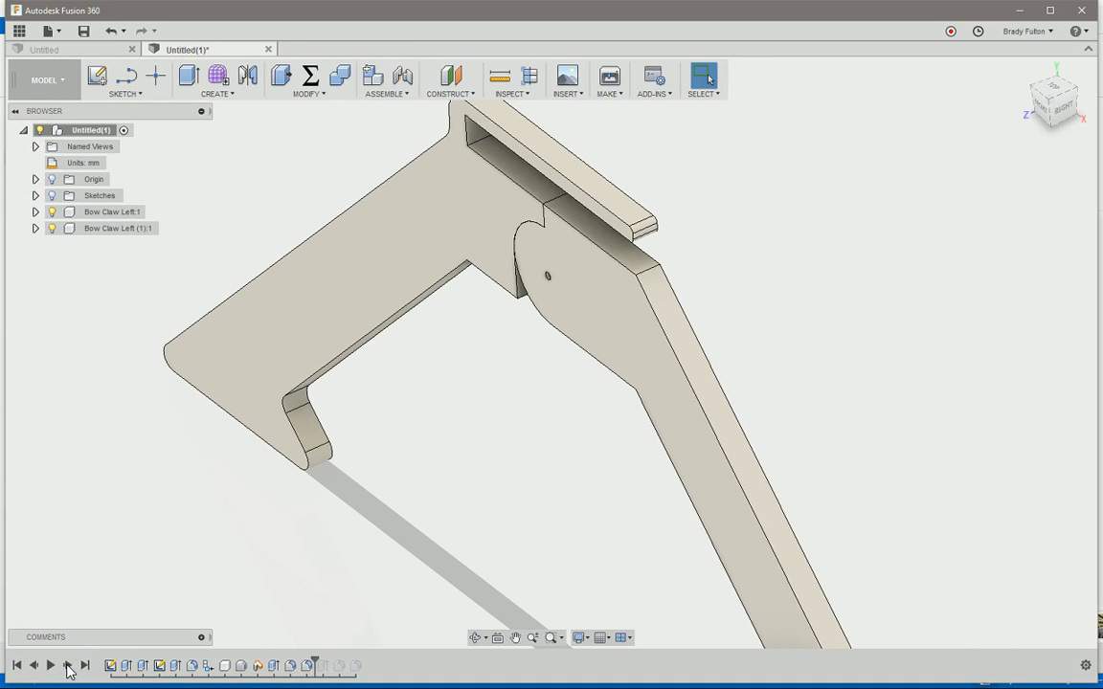
Step: Step the timeline to the end and keep the 10 mm top-edge fillet
left_click(67, 666)
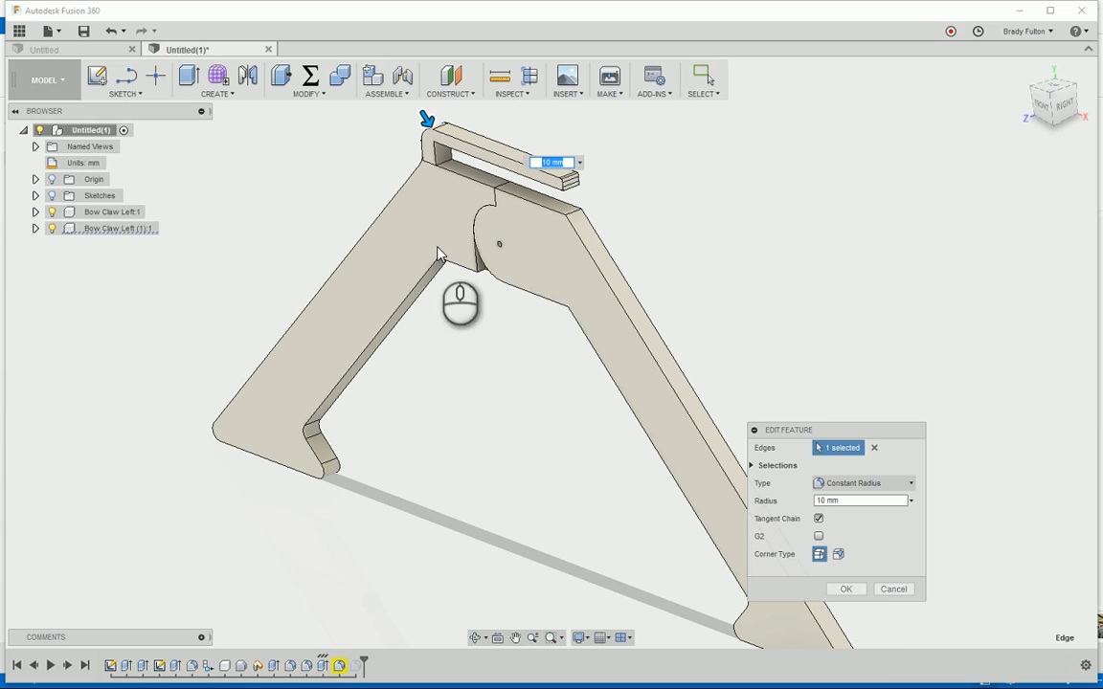
left_click(844, 590)
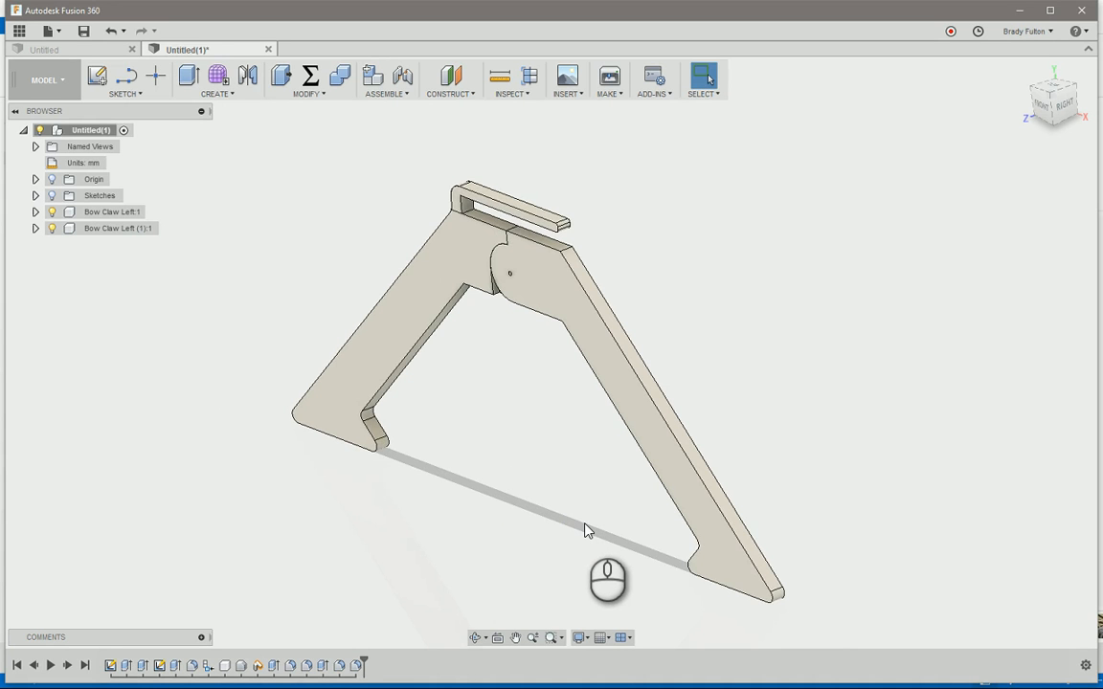
mouse_move(574, 519)
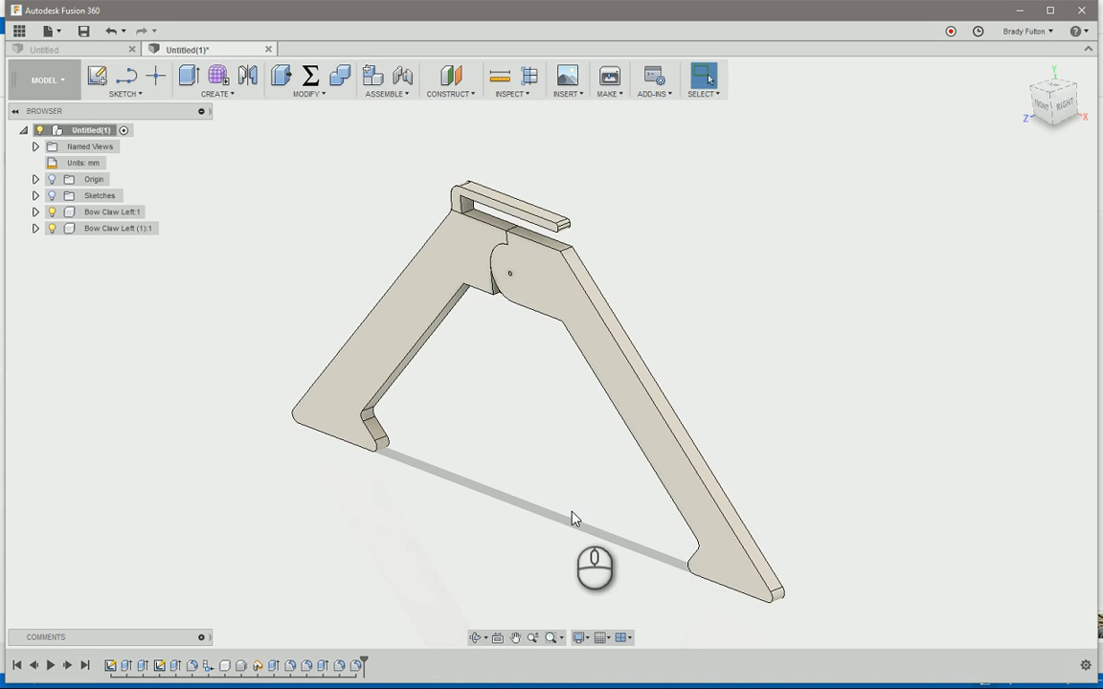
mouse_move(563, 522)
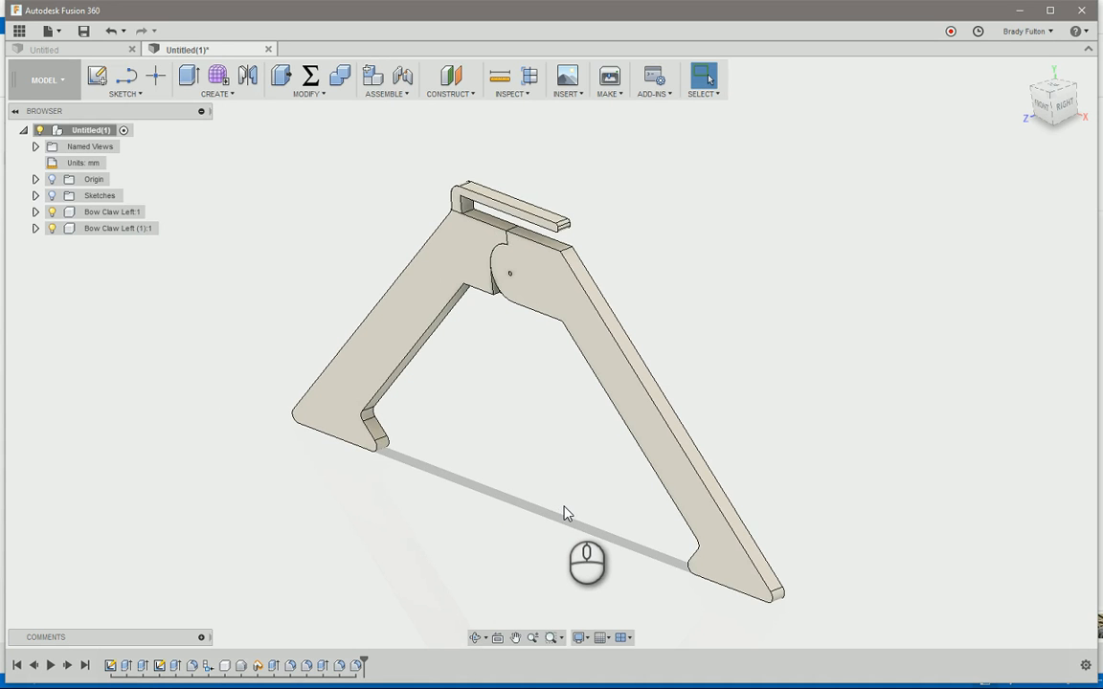
mouse_move(571, 509)
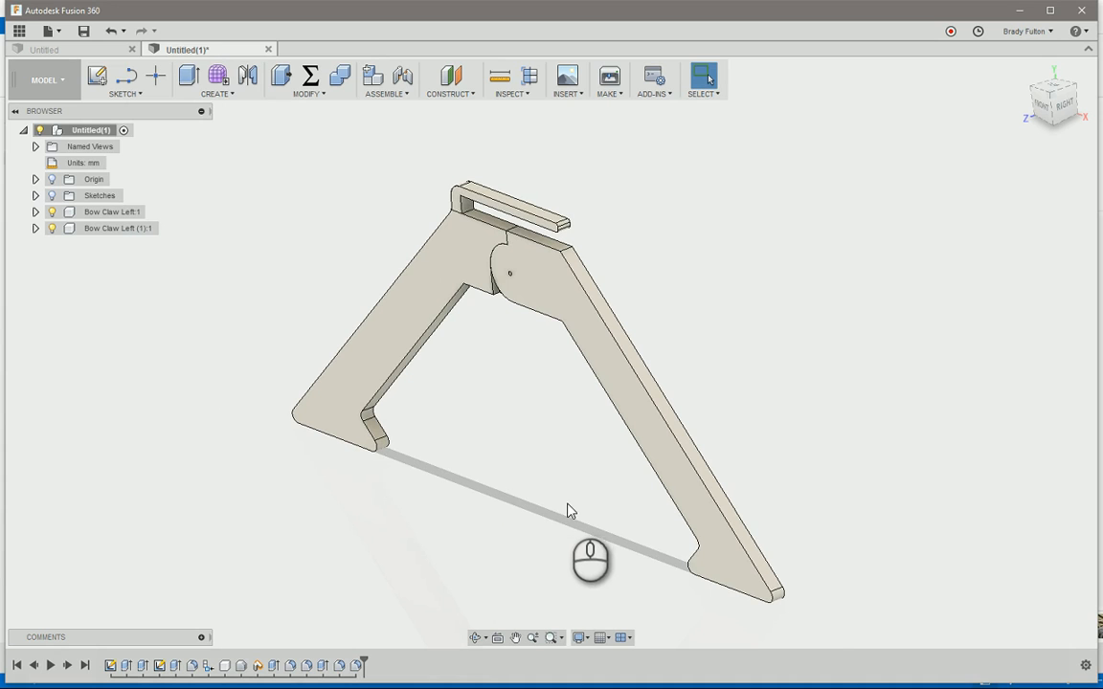